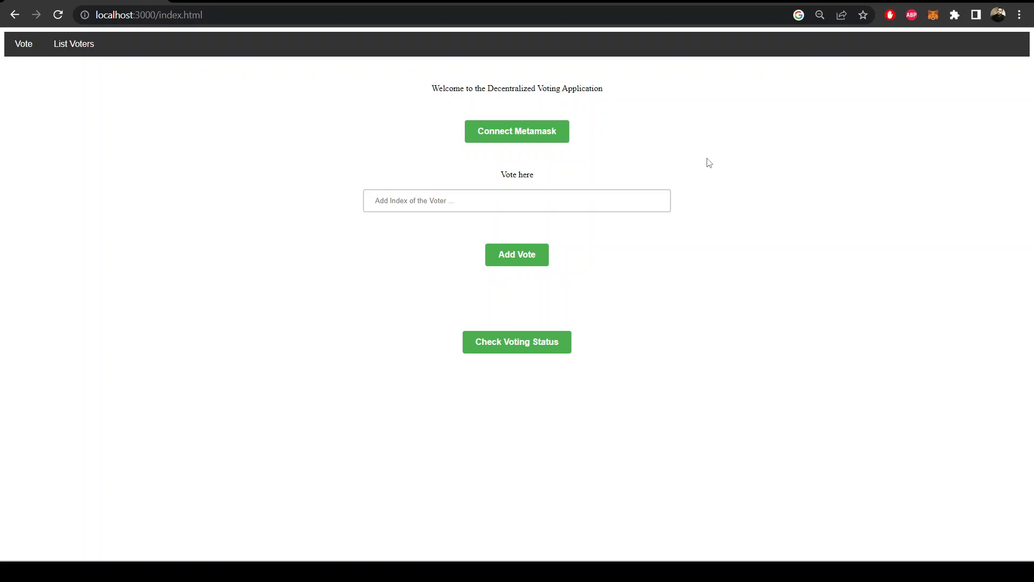
pyautogui.moveTo(71, 51)
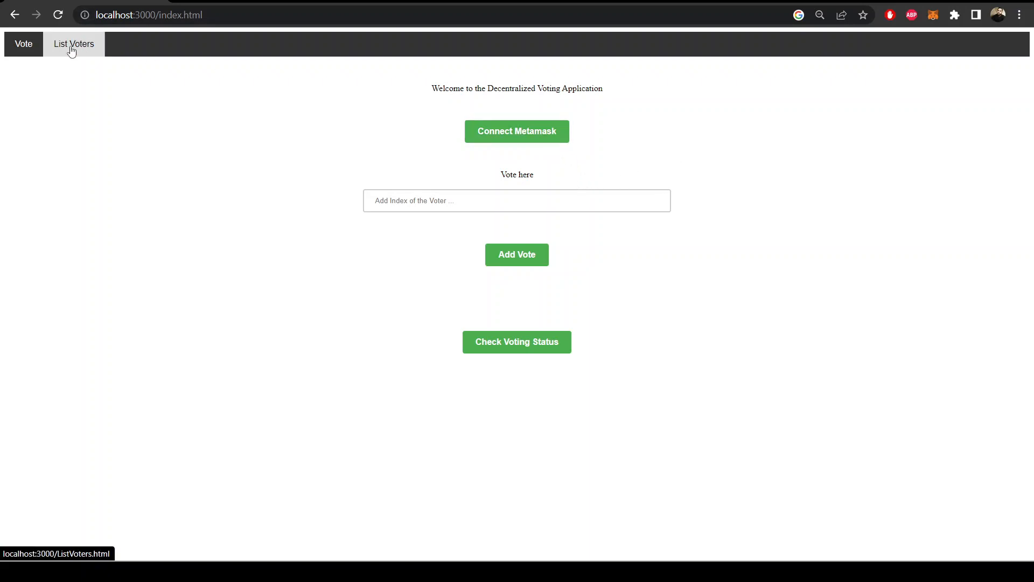
# - List all candidates — Mark, Mike, Henry, Rock — each at 0 votes on the candidates page
pyautogui.click(73, 43)
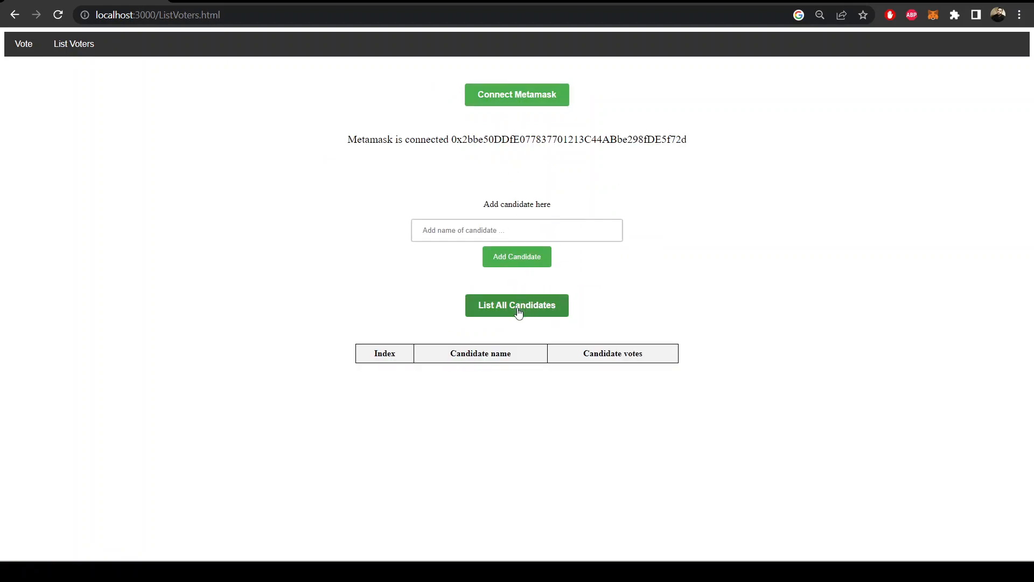
pyautogui.click(518, 306)
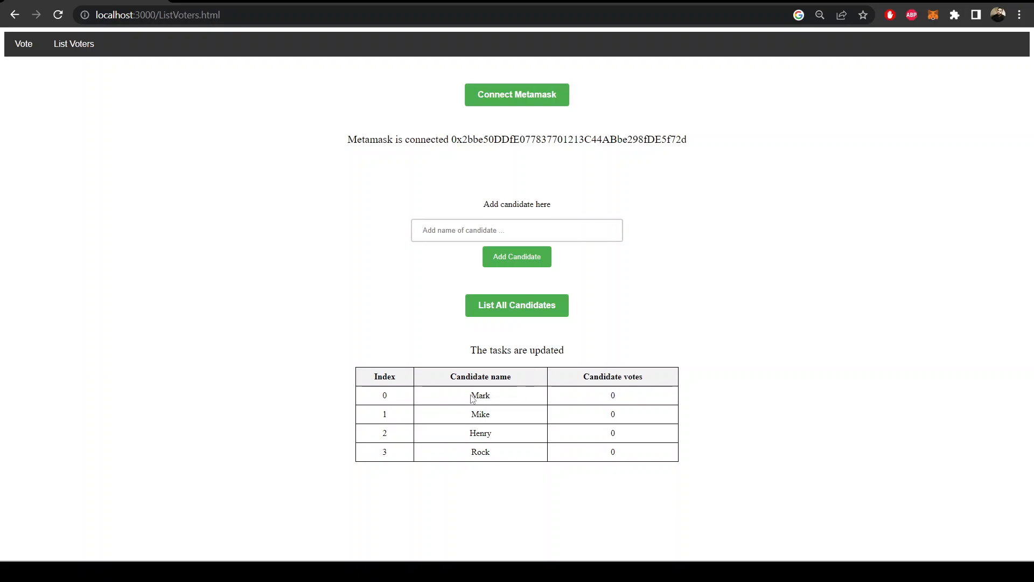
pyautogui.moveTo(622, 461)
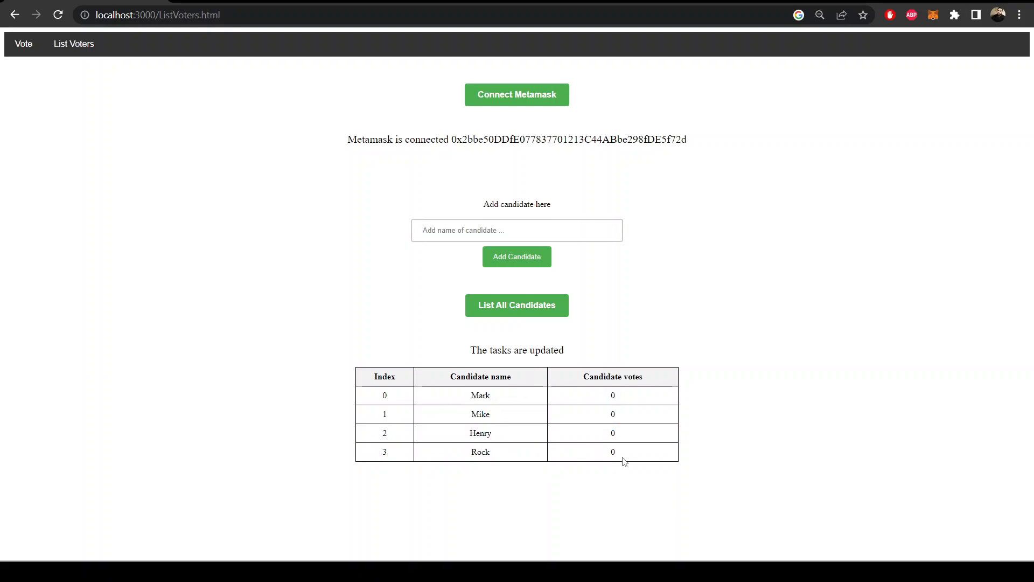
# - Add a new candidate named 'asdad' to the voting contract
pyautogui.click(517, 230)
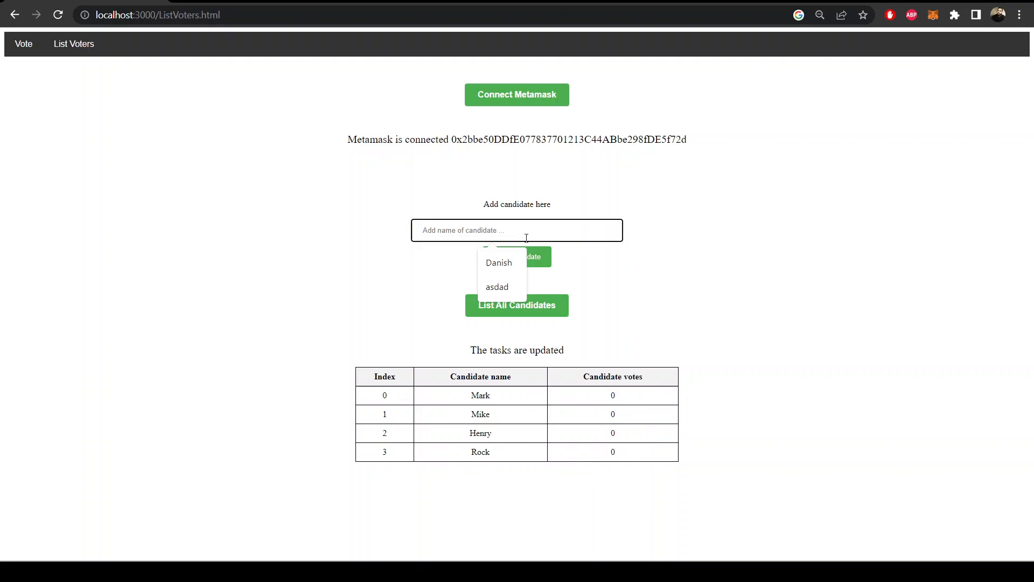
pyautogui.click(497, 287)
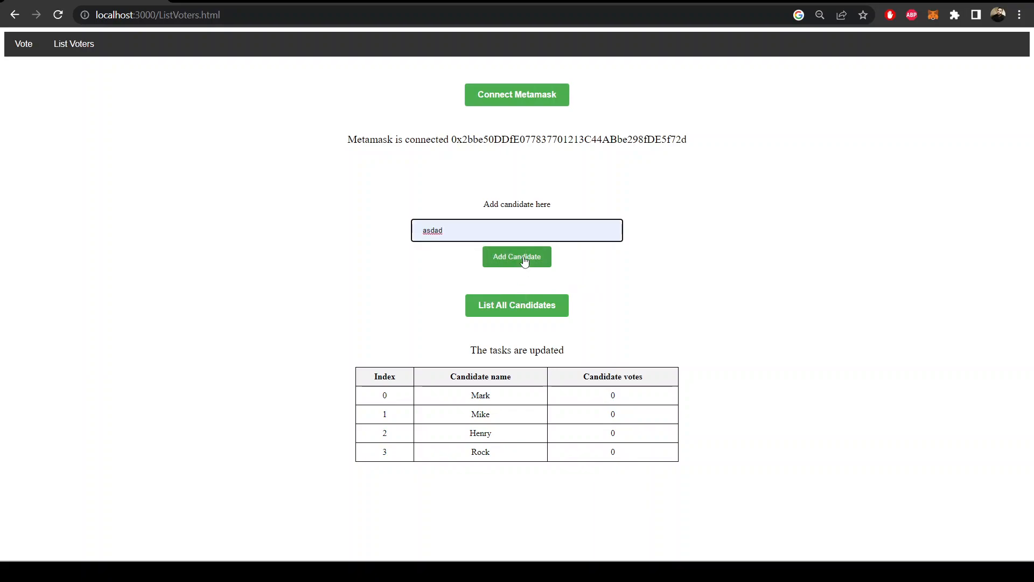
pyautogui.click(517, 257)
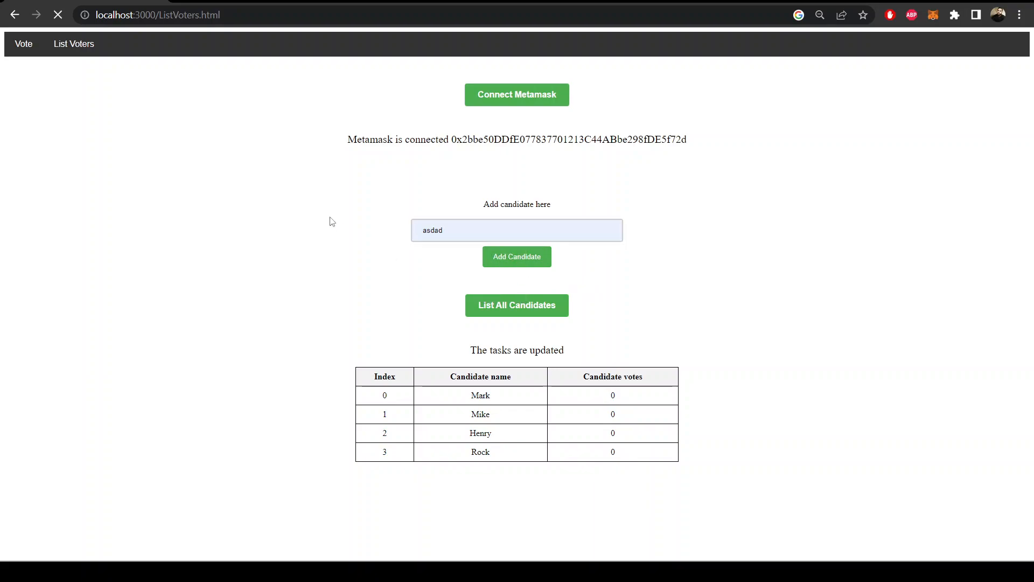
pyautogui.moveTo(323, 216)
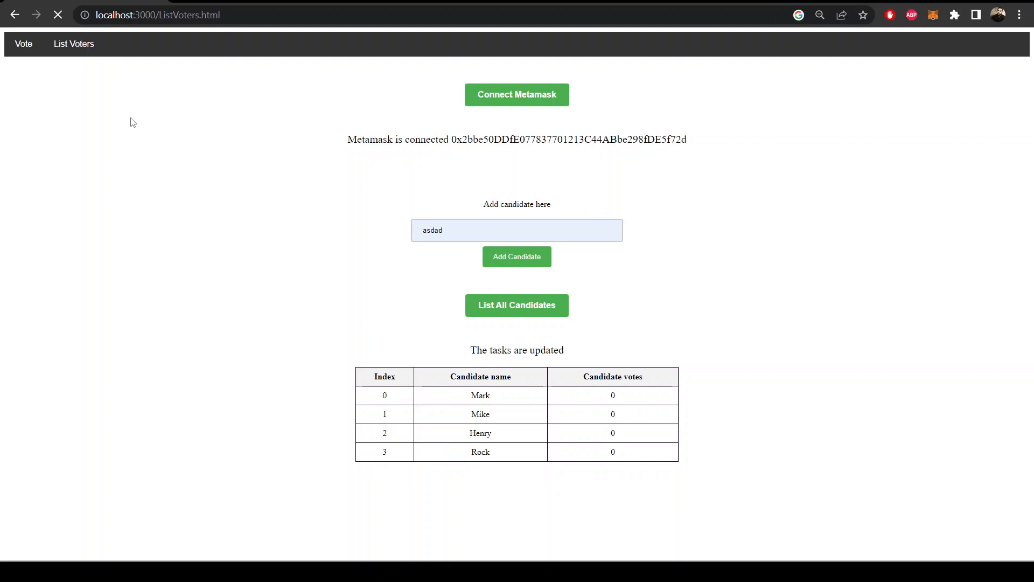
# - Reload the candidate list showing asdad at 0 votes, then return to the voting page
pyautogui.click(17, 16)
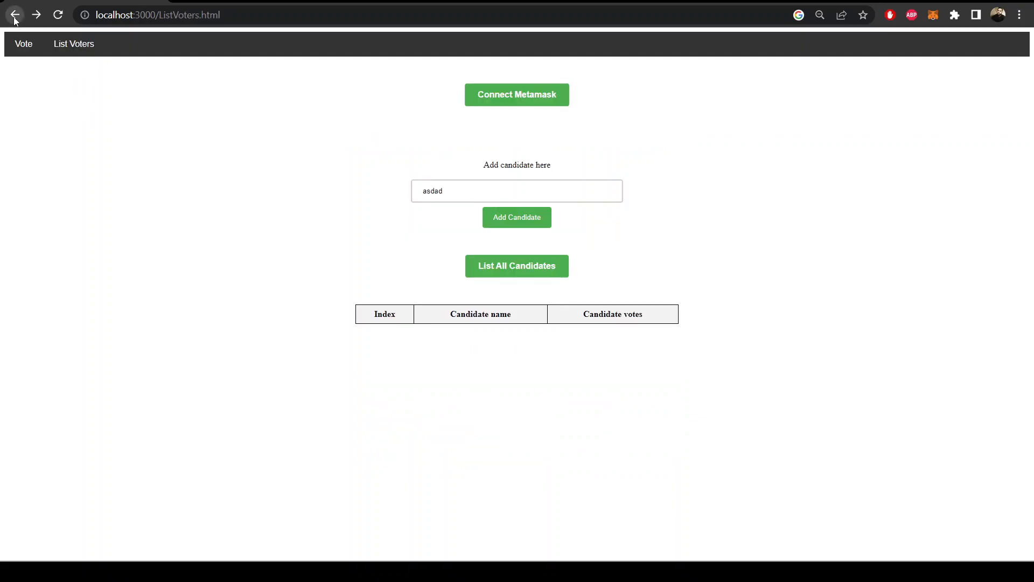
pyautogui.moveTo(526, 123)
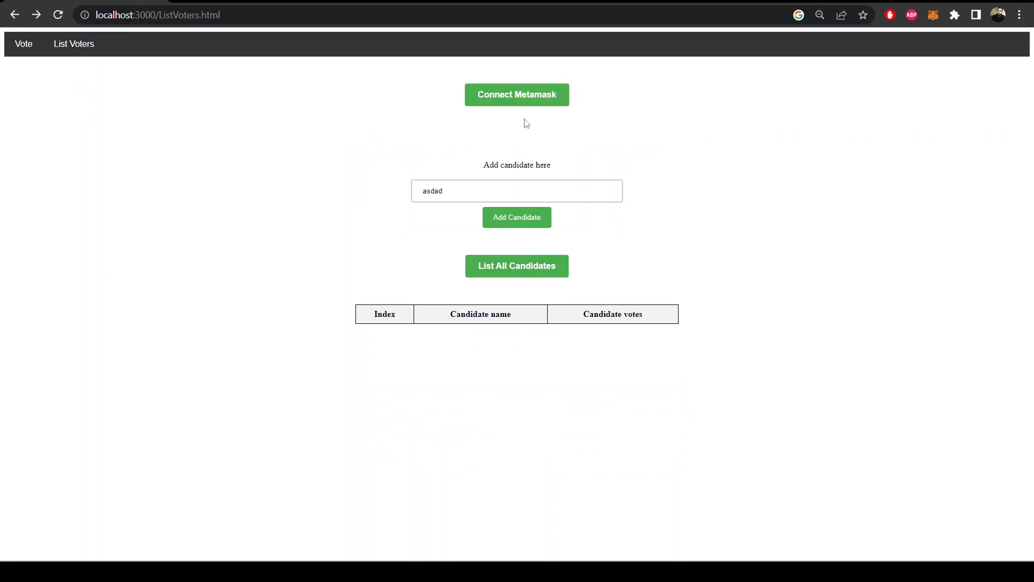
pyautogui.click(517, 267)
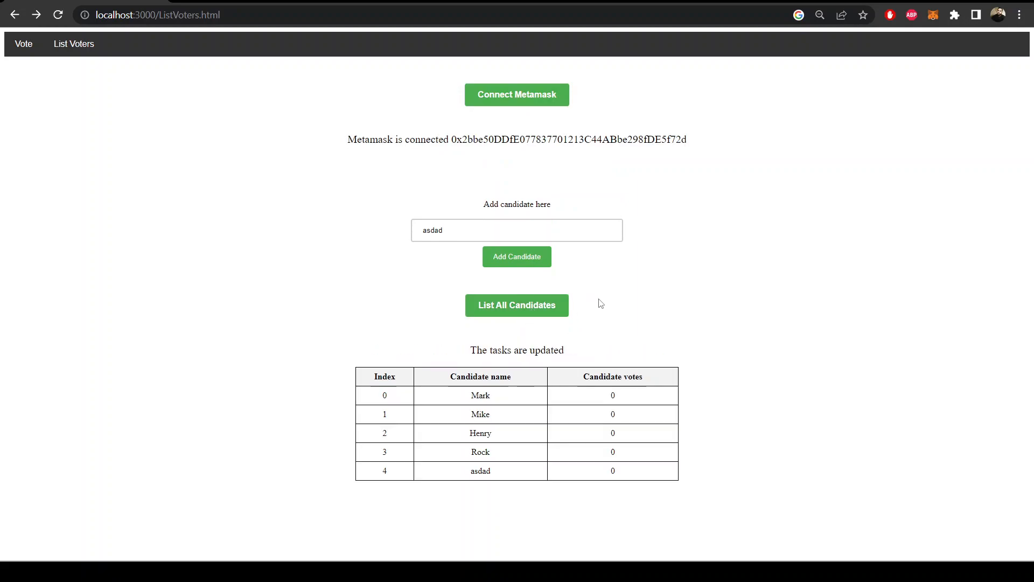
pyautogui.doubleClick(481, 471)
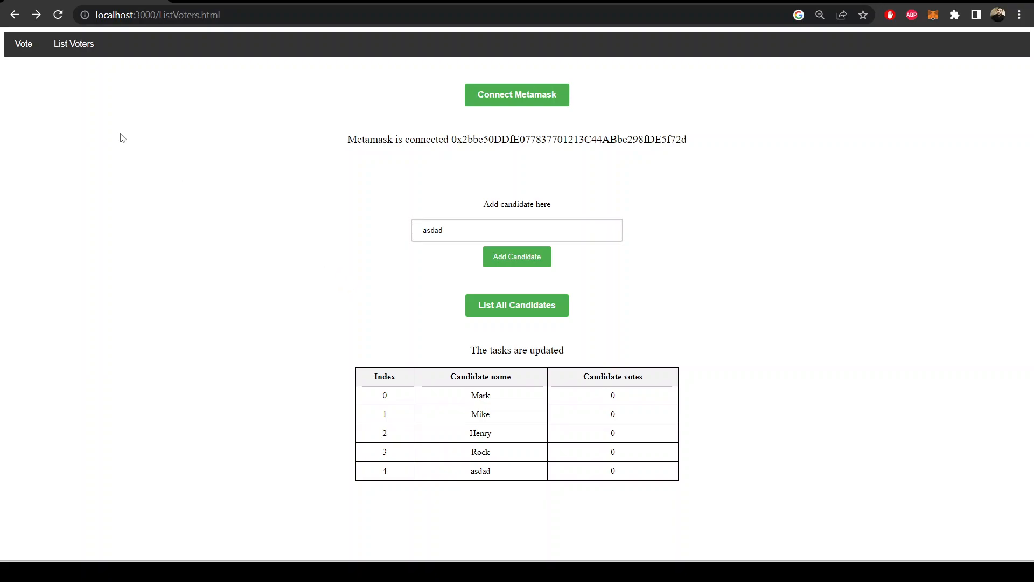
pyautogui.click(24, 43)
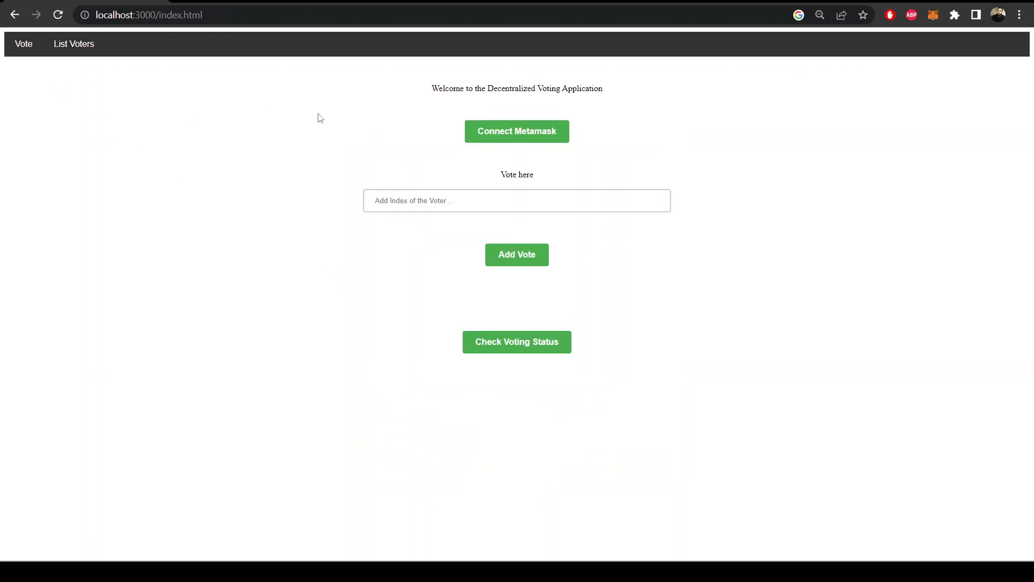
pyautogui.moveTo(544, 336)
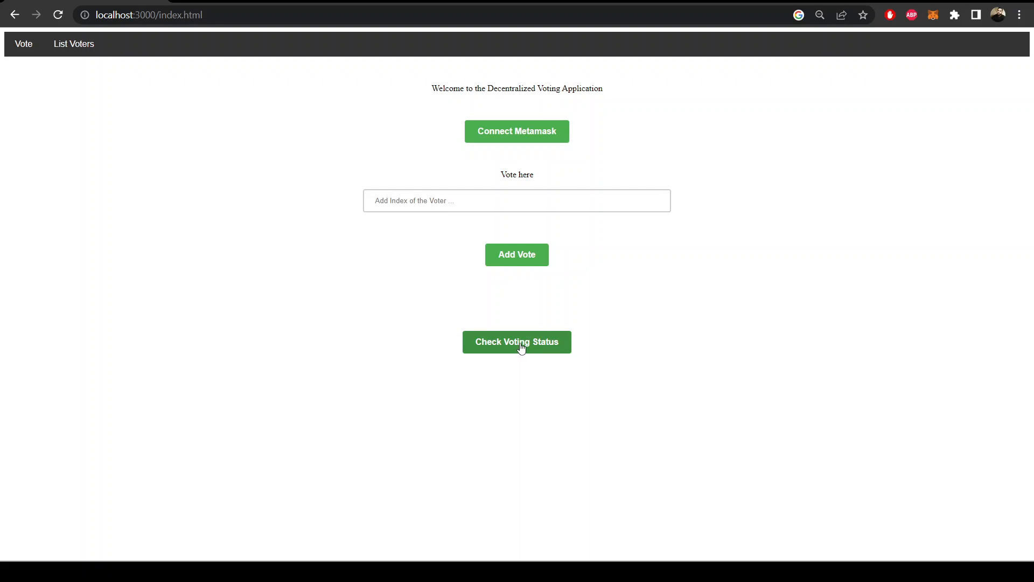
# - Connect the MetaMask wallet and confirm voting is open with 1296 seconds remaining
pyautogui.click(517, 343)
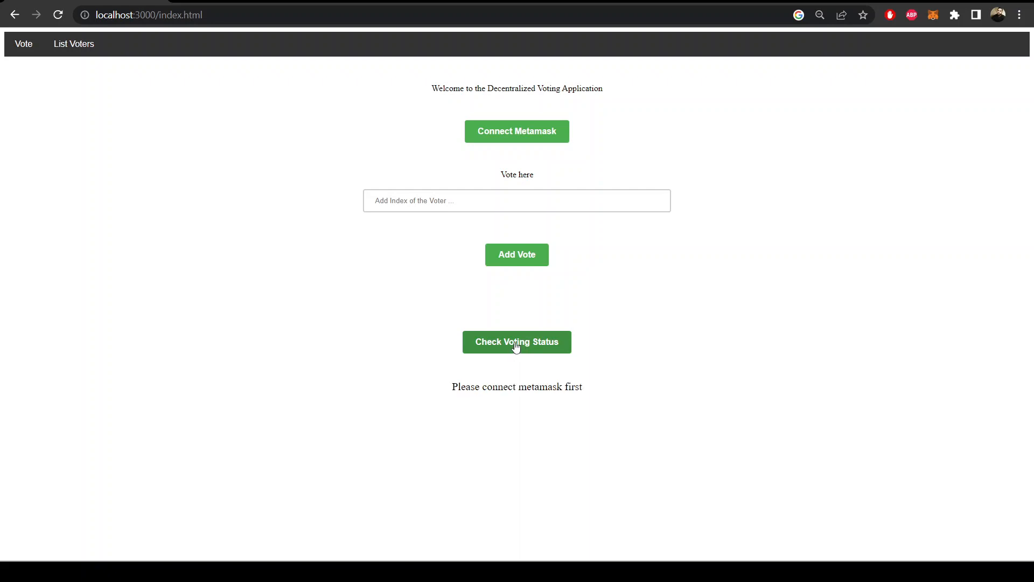
pyautogui.click(517, 132)
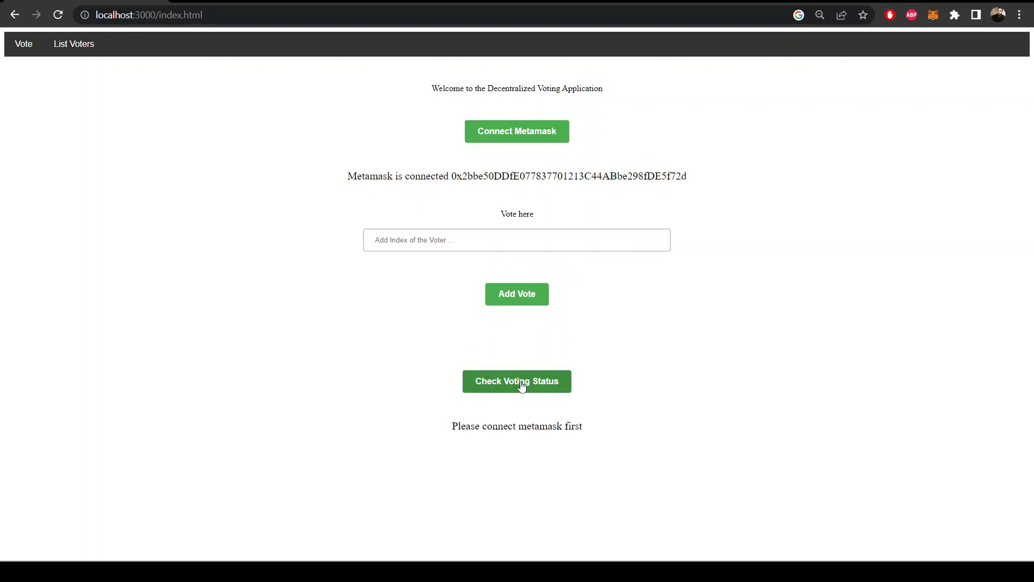
pyautogui.click(517, 381)
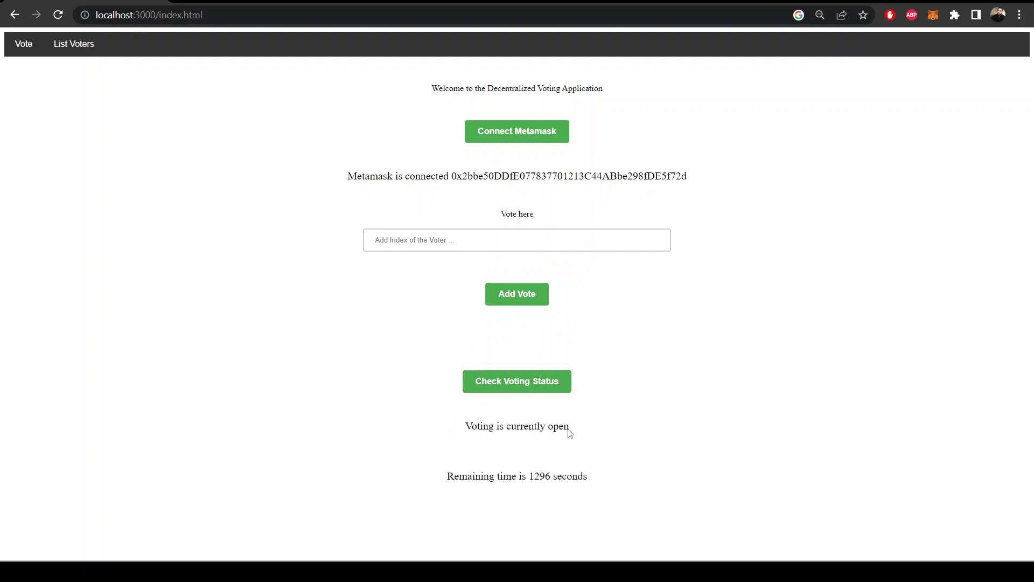
pyautogui.tripleClick(517, 476)
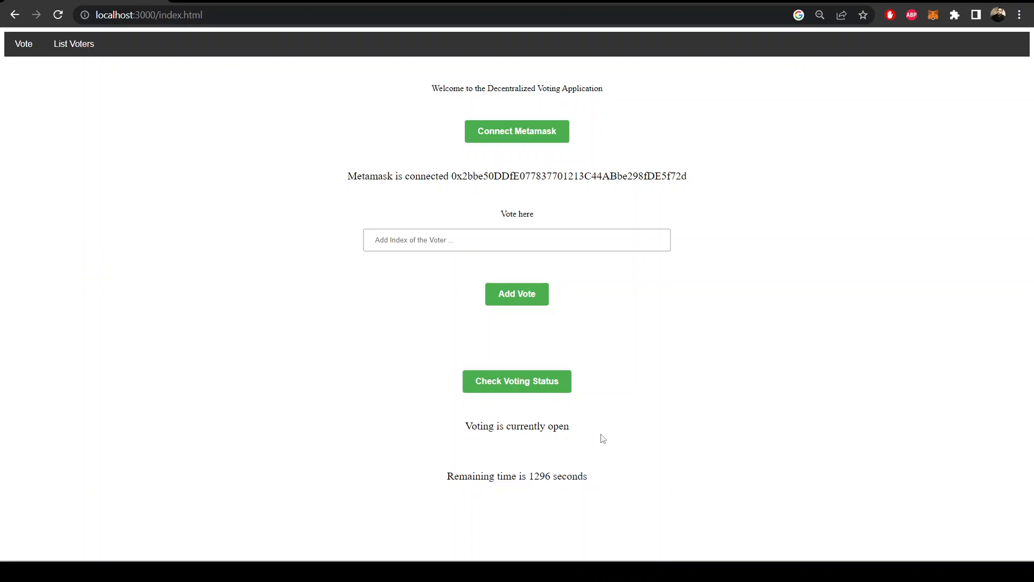
pyautogui.moveTo(571, 474)
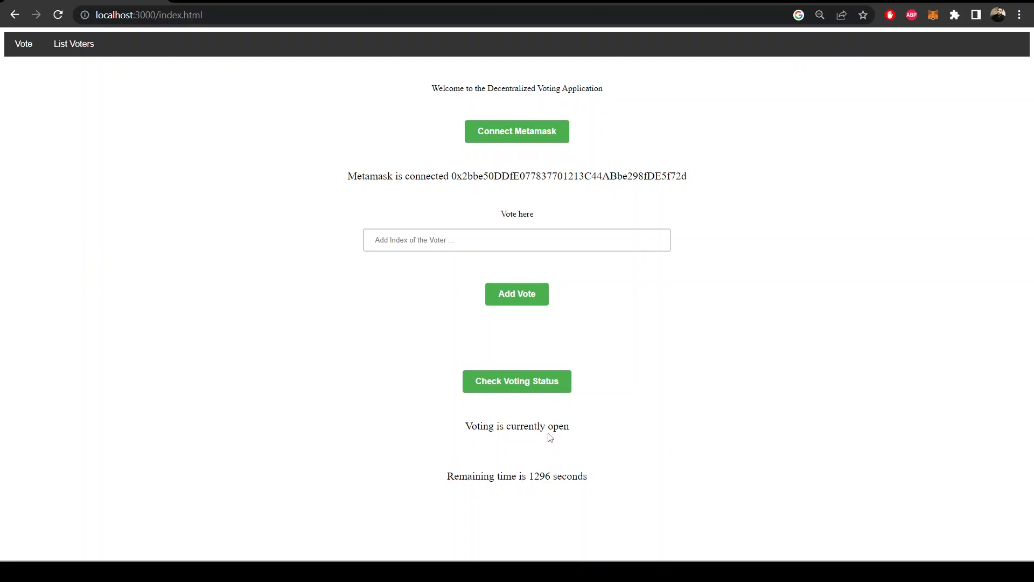
pyautogui.moveTo(556, 125)
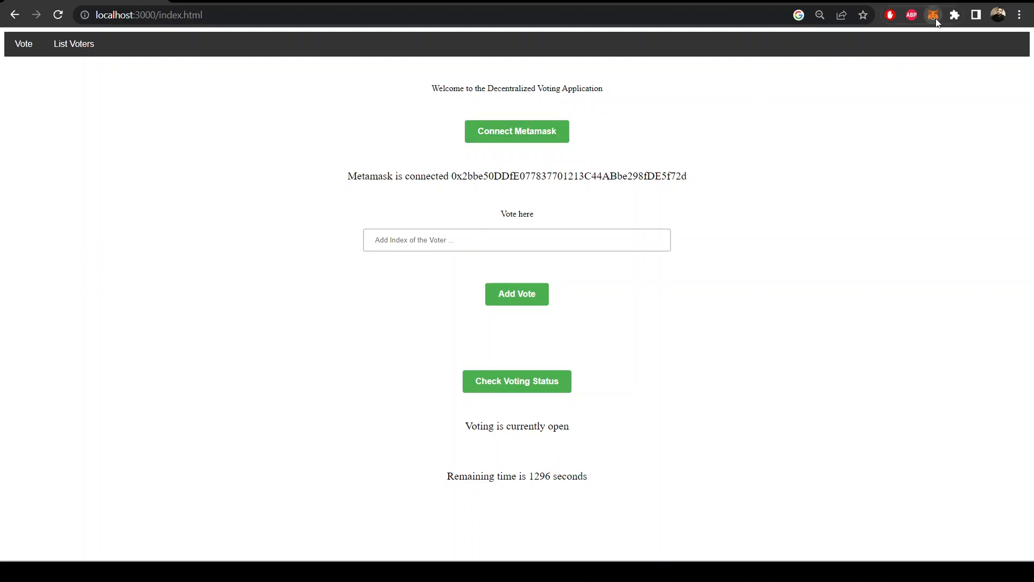
# - Switch wallet account, reconnect and list Mark, Mike, Henry, Rock and asdad at 0 votes
pyautogui.click(933, 15)
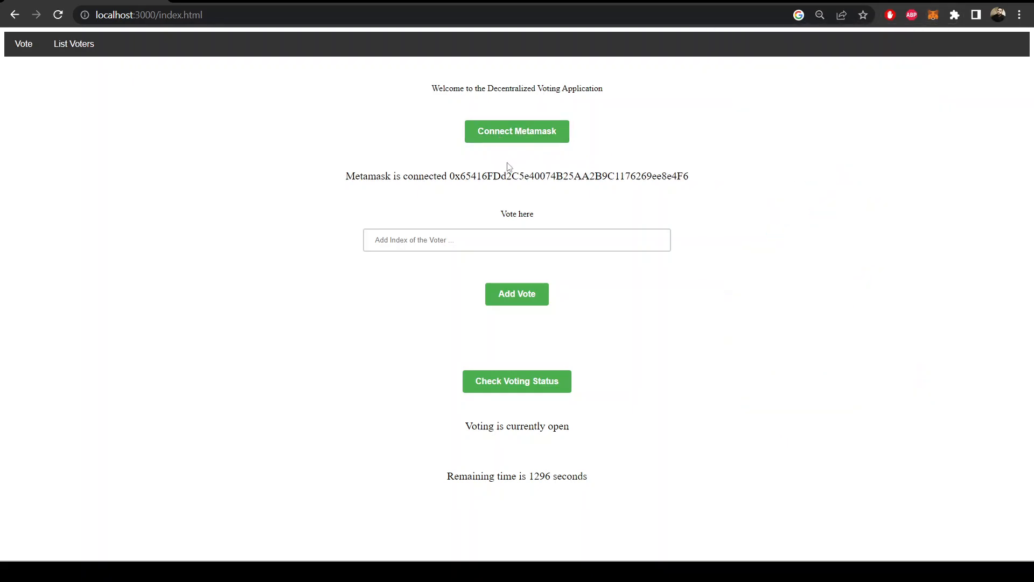
pyautogui.moveTo(71, 49)
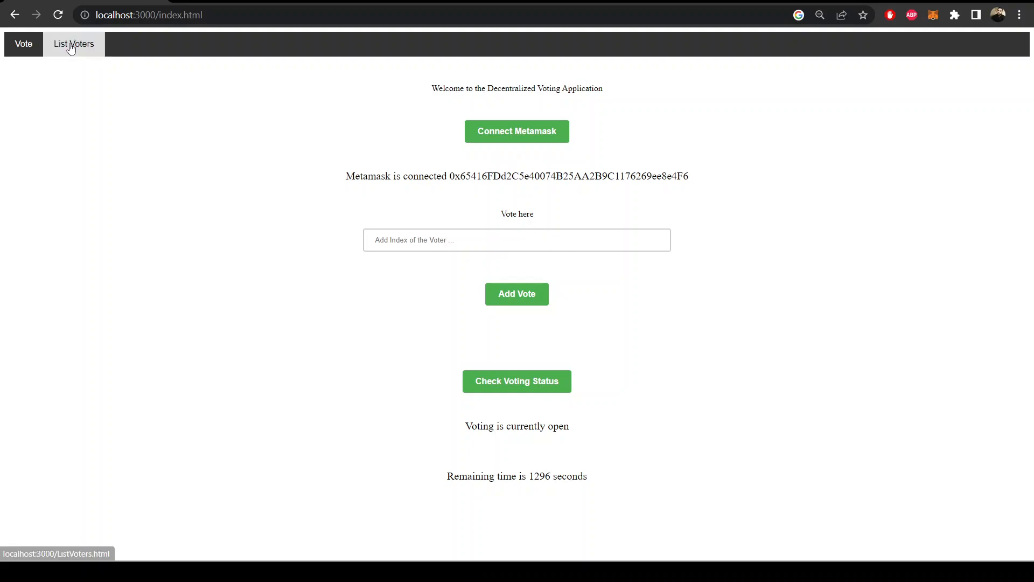
pyautogui.click(73, 43)
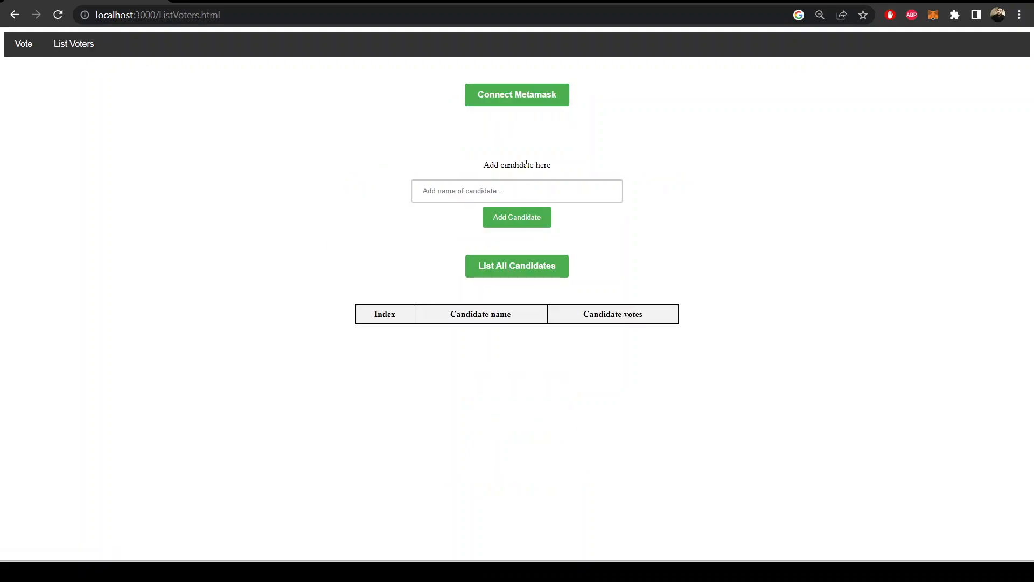
pyautogui.click(518, 306)
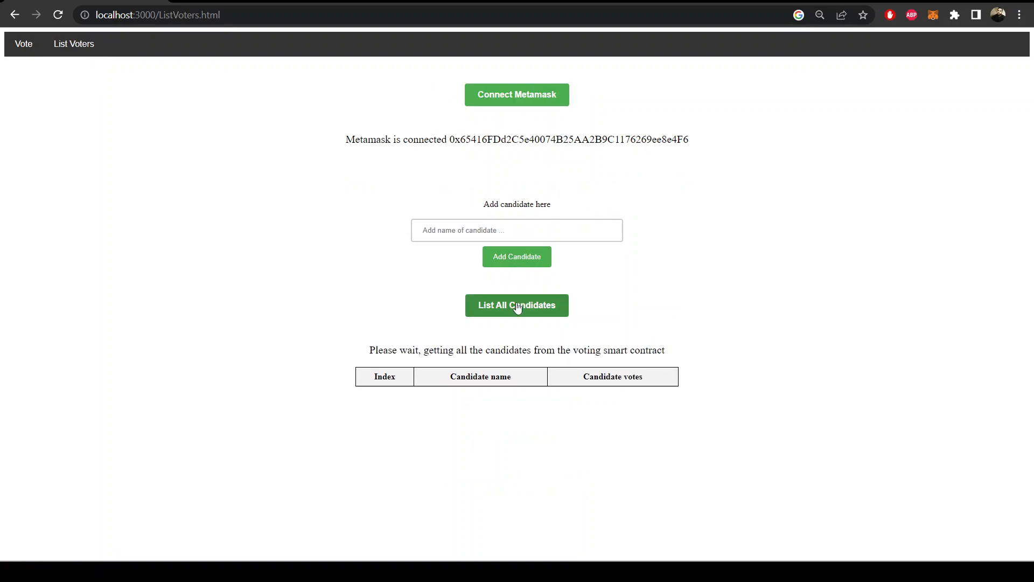
pyautogui.click(518, 306)
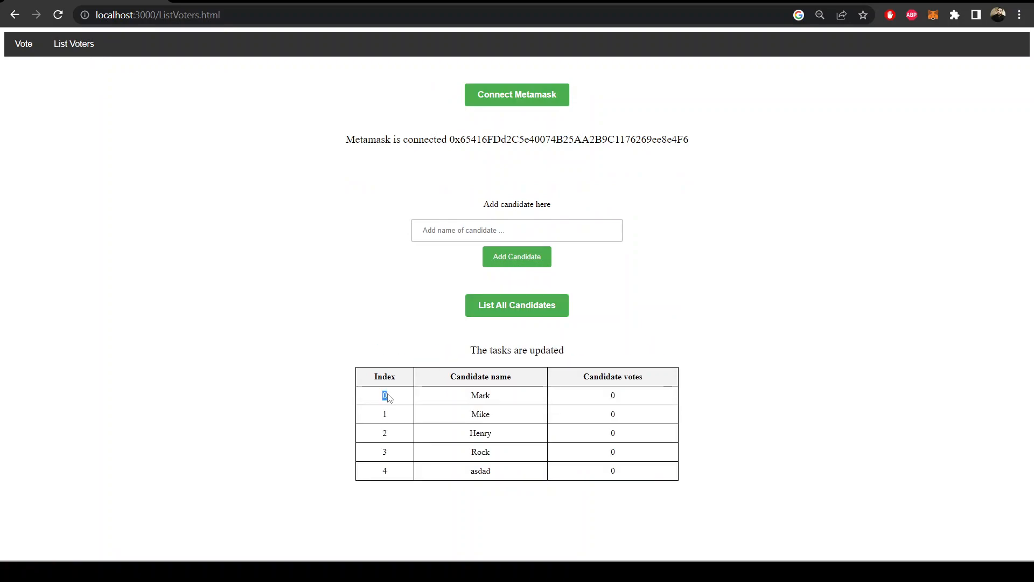
pyautogui.click(24, 43)
pyautogui.write('0')
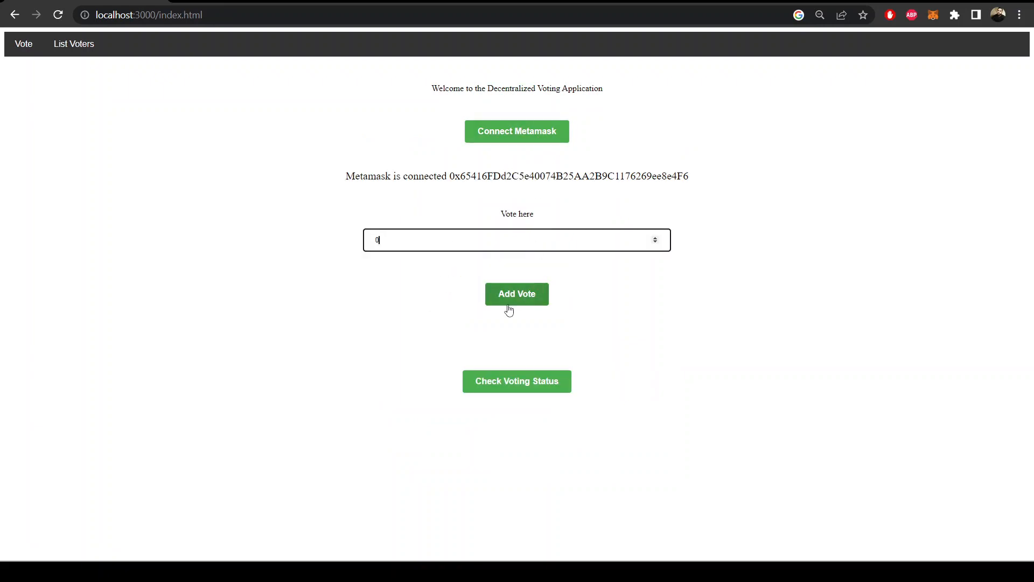
# - Vote for candidate index 0, confirm in MetaMask, and see voting open with 1104 seconds left
pyautogui.click(517, 295)
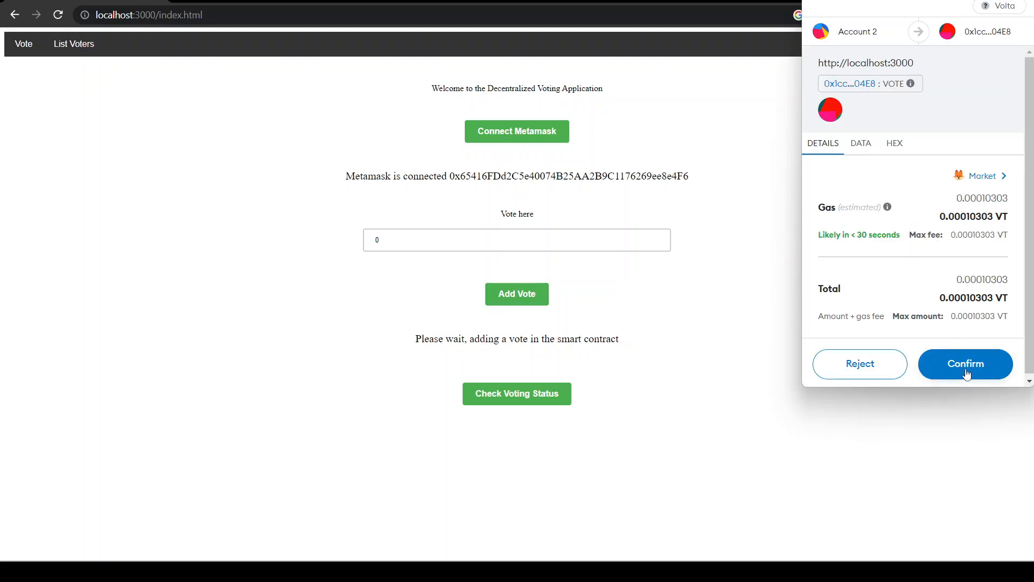
pyautogui.click(966, 364)
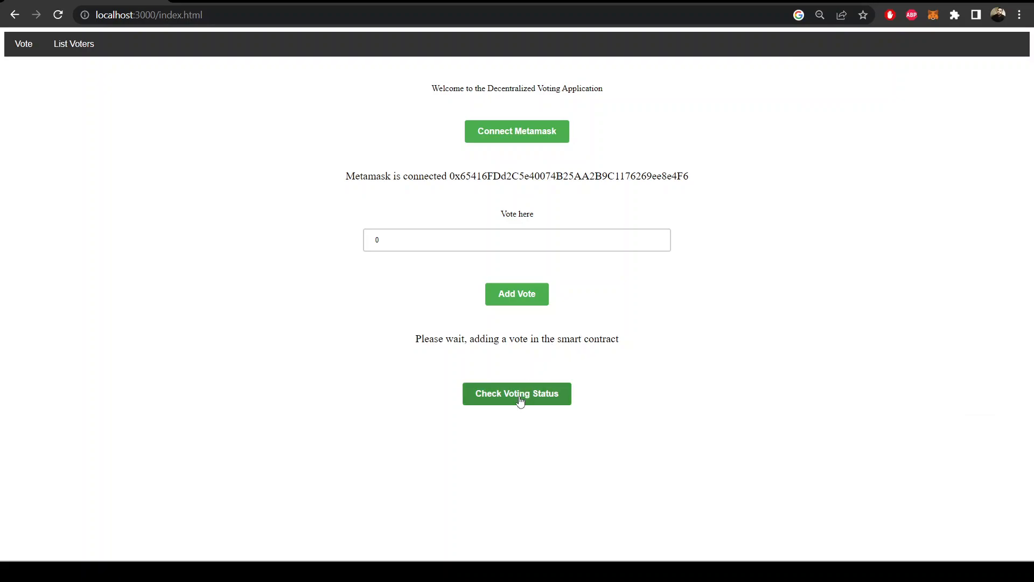
pyautogui.click(517, 395)
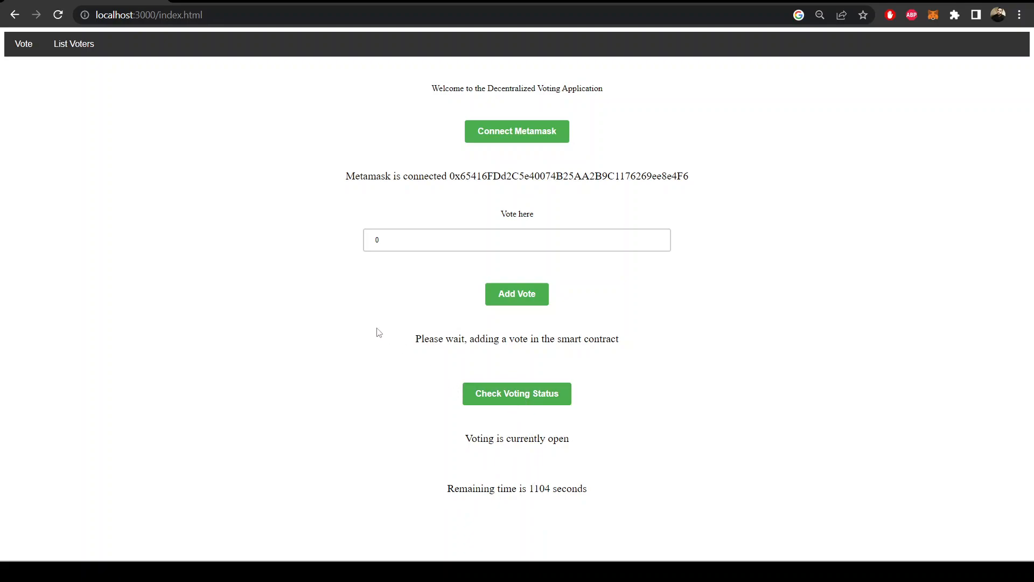
pyautogui.moveTo(122, 76)
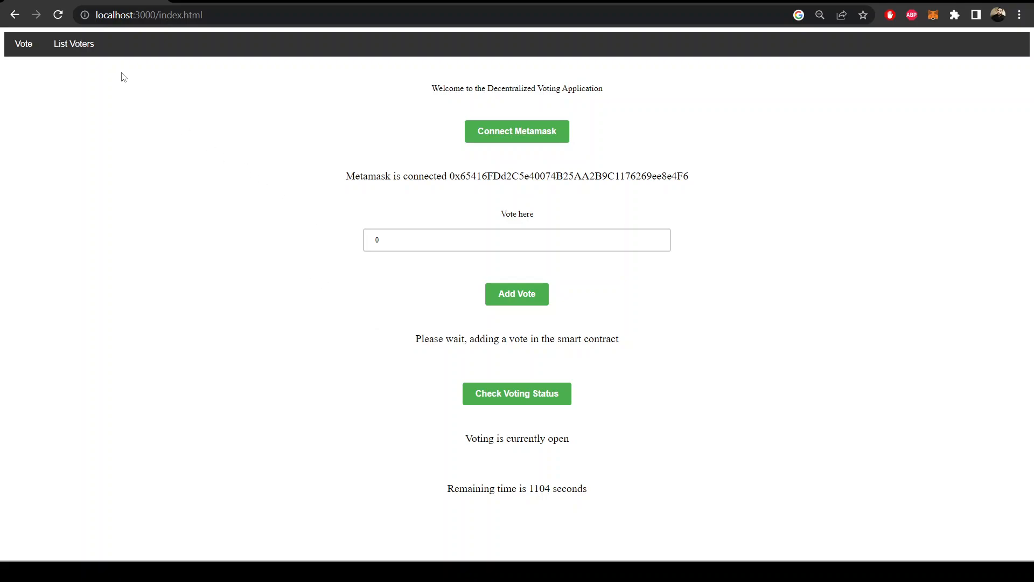
pyautogui.moveTo(521, 339)
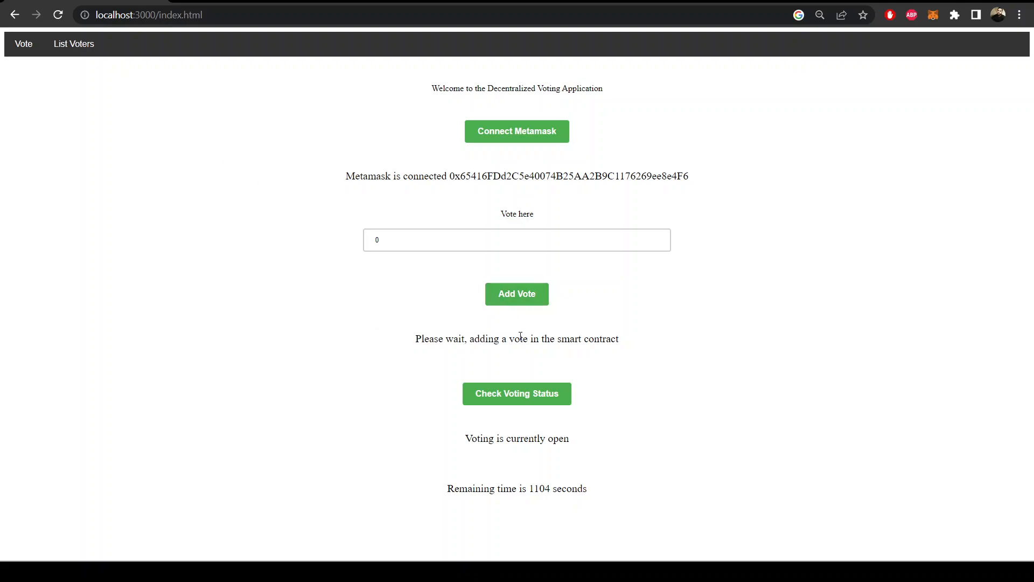
# - Reconnect the wallet and list candidates showing Mark at 1 vote, others at 0
pyautogui.click(73, 43)
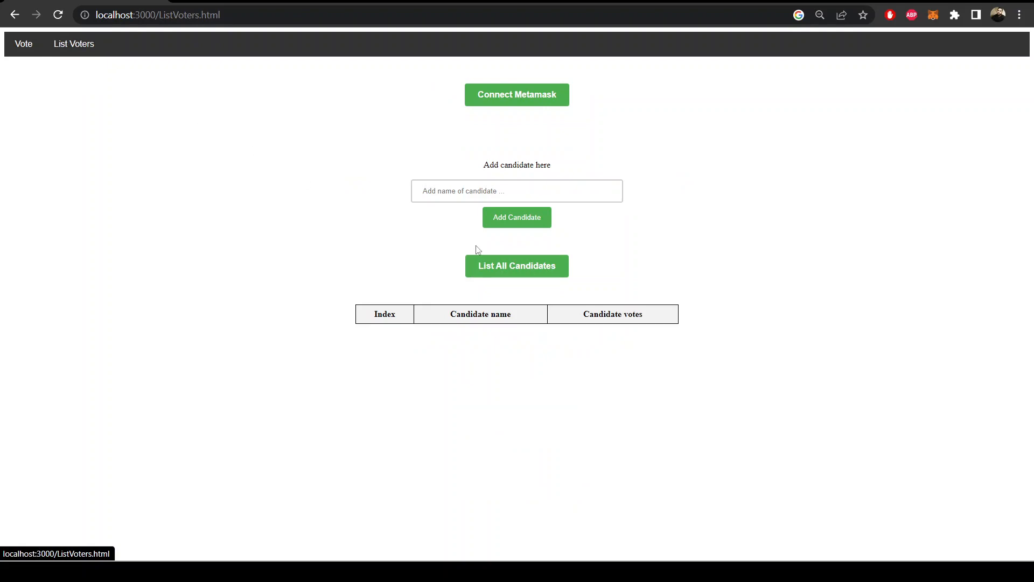
pyautogui.click(517, 95)
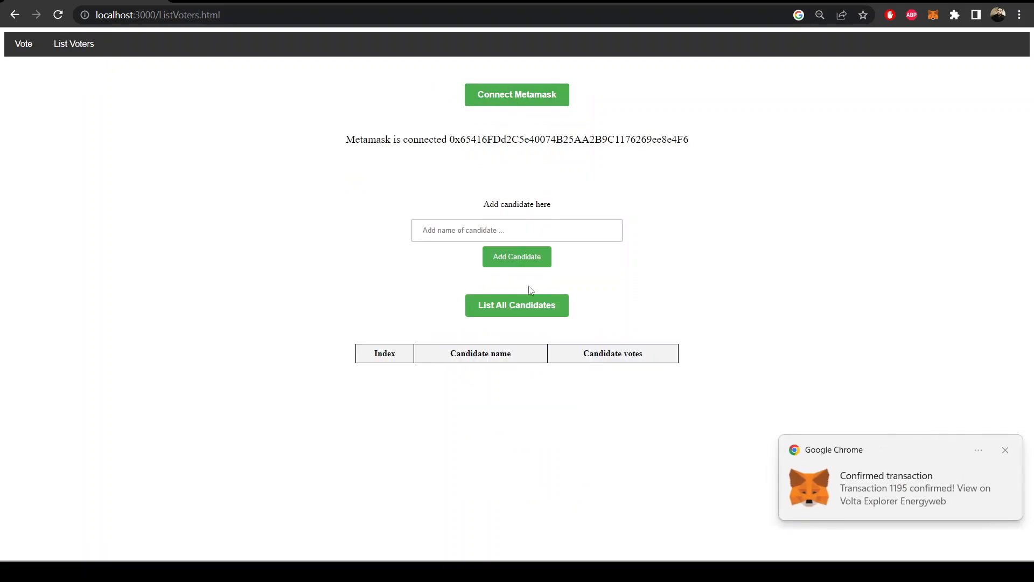
pyautogui.moveTo(888, 489)
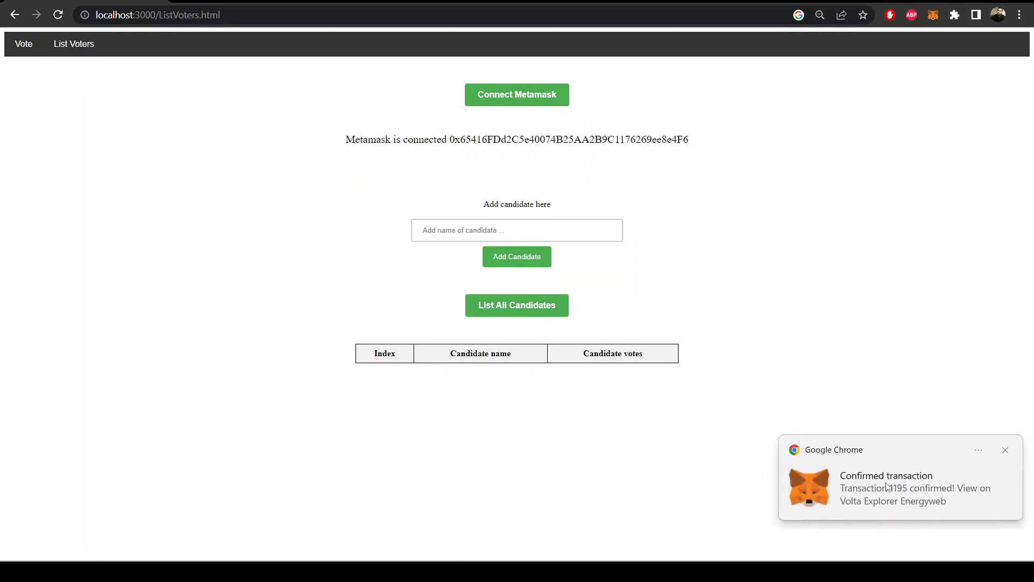
pyautogui.click(517, 306)
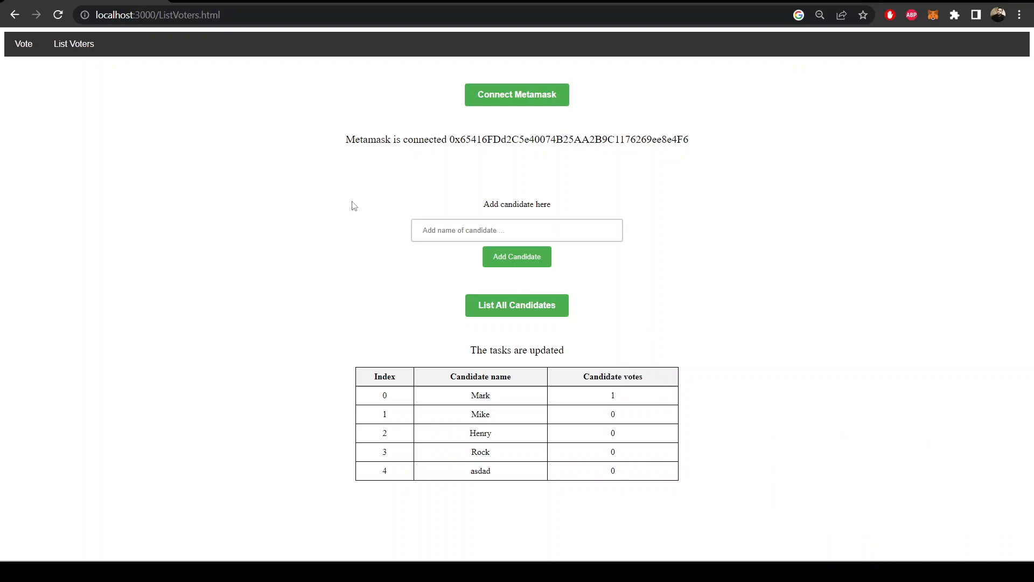
pyautogui.click(24, 43)
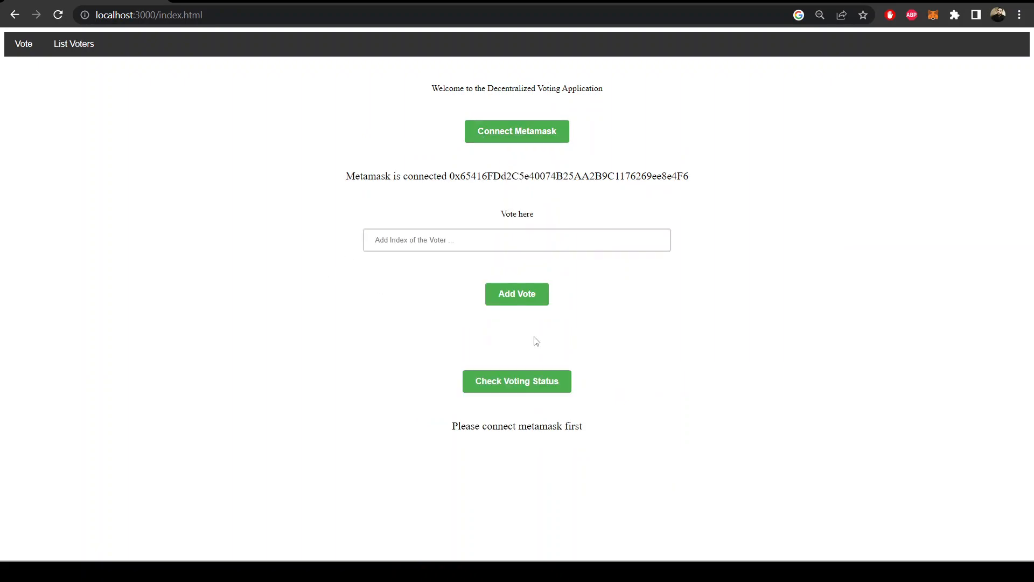
# - Check voting status reporting open with 1029 seconds remaining, then go to candidates
pyautogui.click(517, 381)
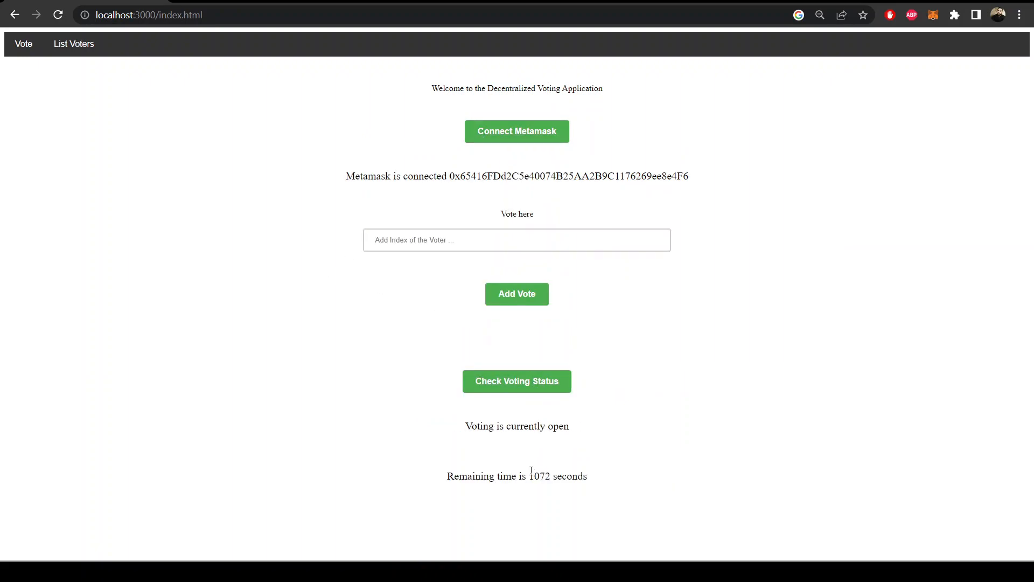
pyautogui.moveTo(123, 81)
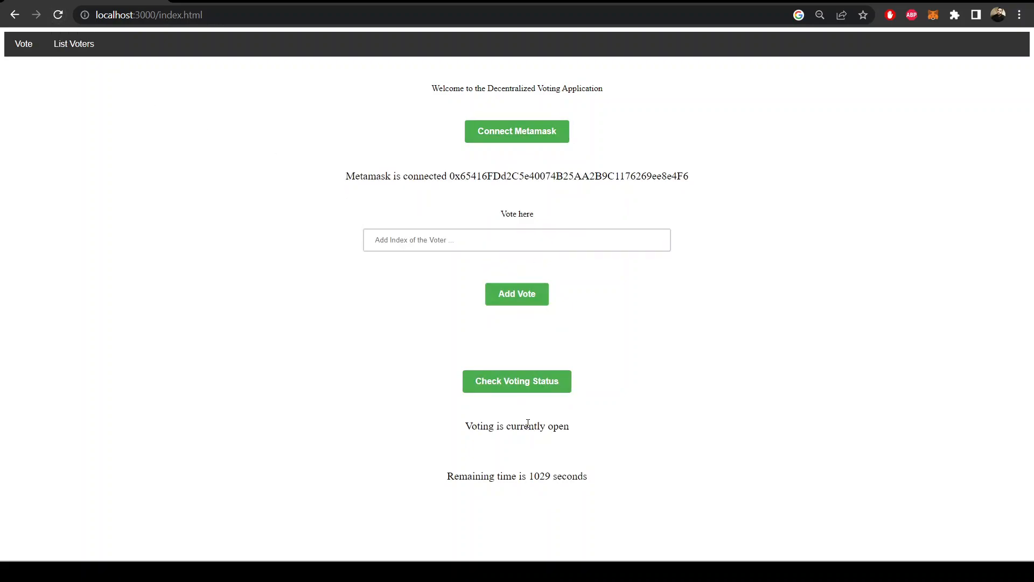
pyautogui.moveTo(593, 481)
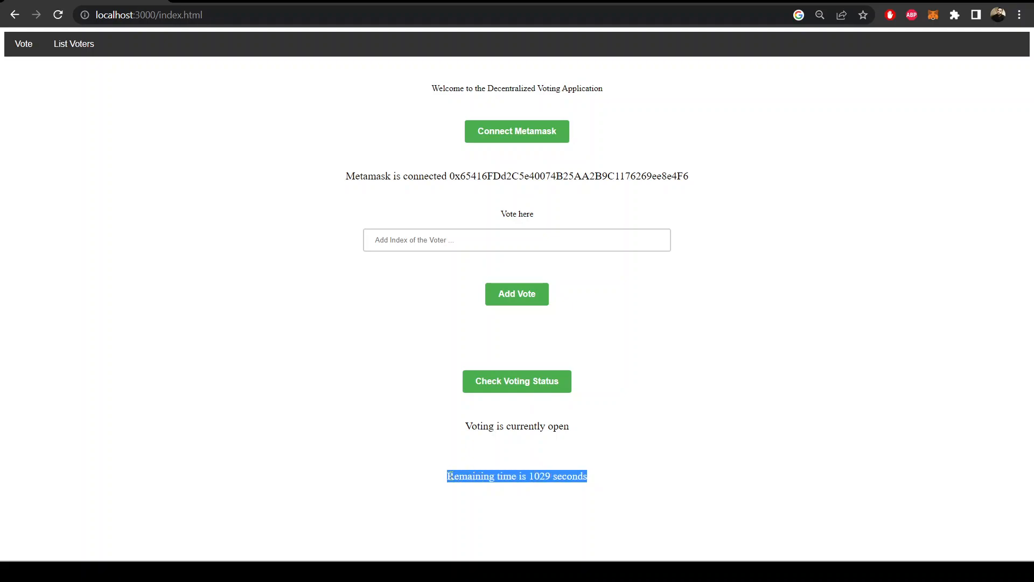
pyautogui.moveTo(489, 212)
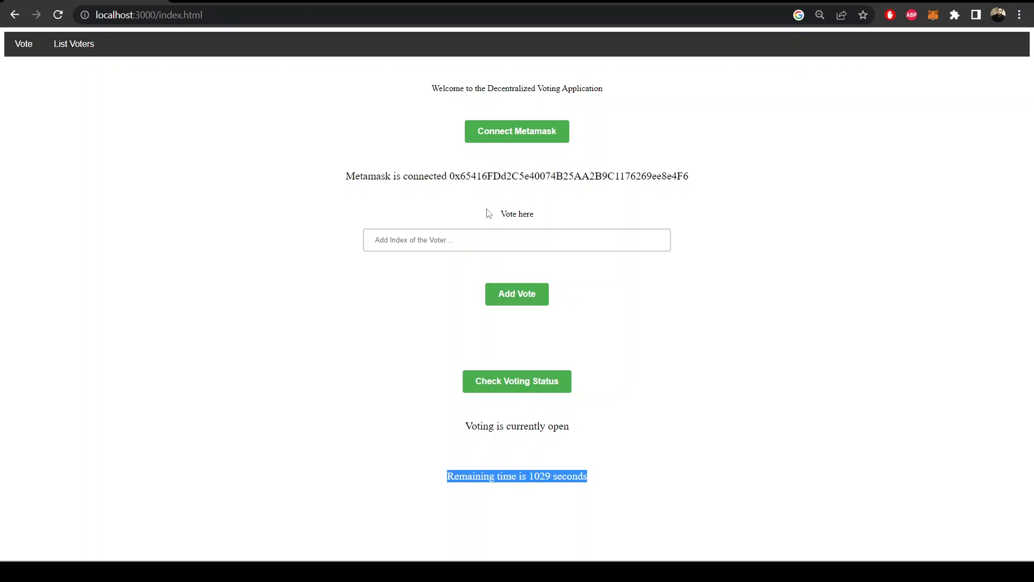
pyautogui.click(73, 43)
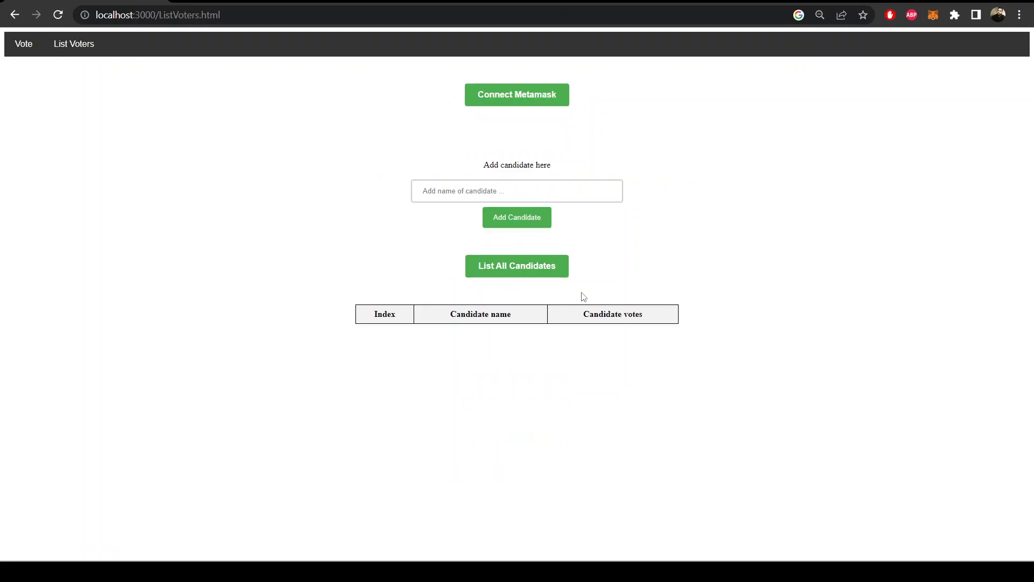
pyautogui.moveTo(505, 93)
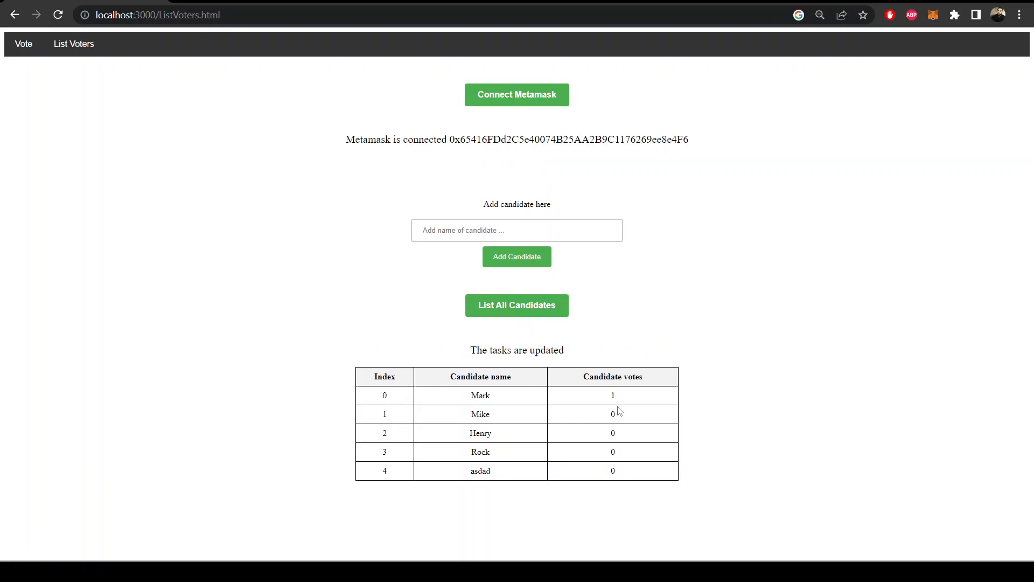
pyautogui.moveTo(714, 394)
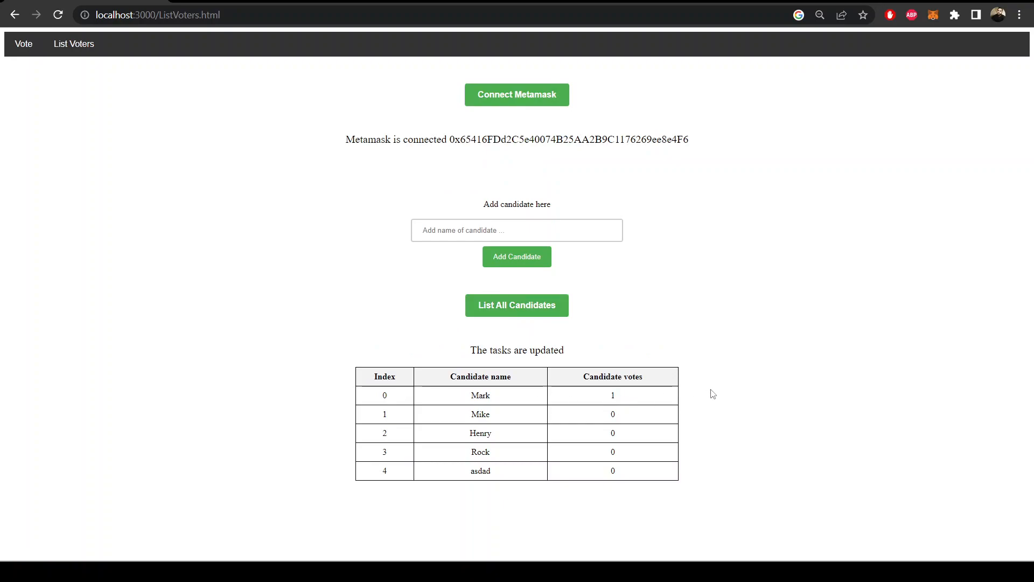
pyautogui.moveTo(24, 43)
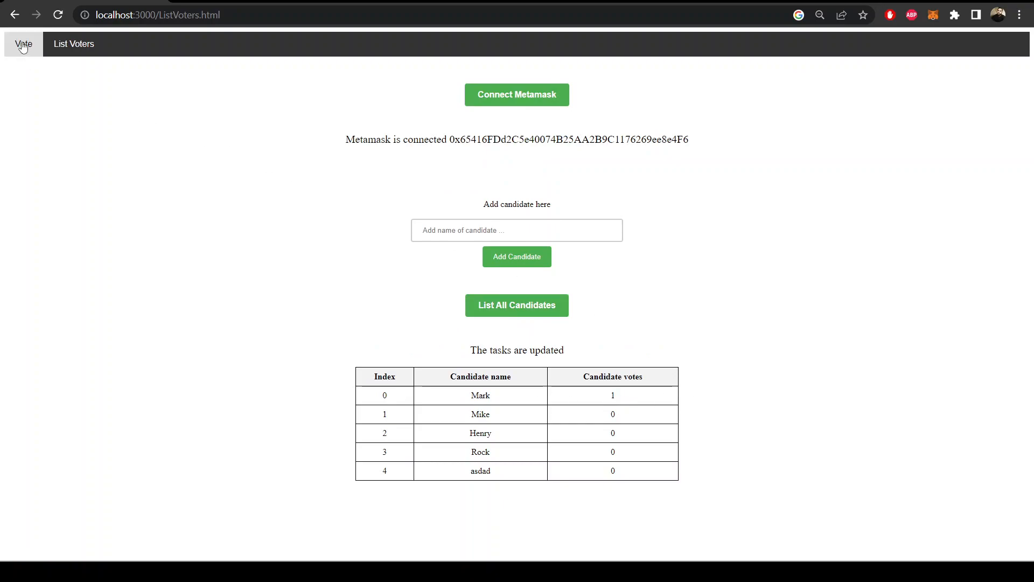
pyautogui.click(23, 44)
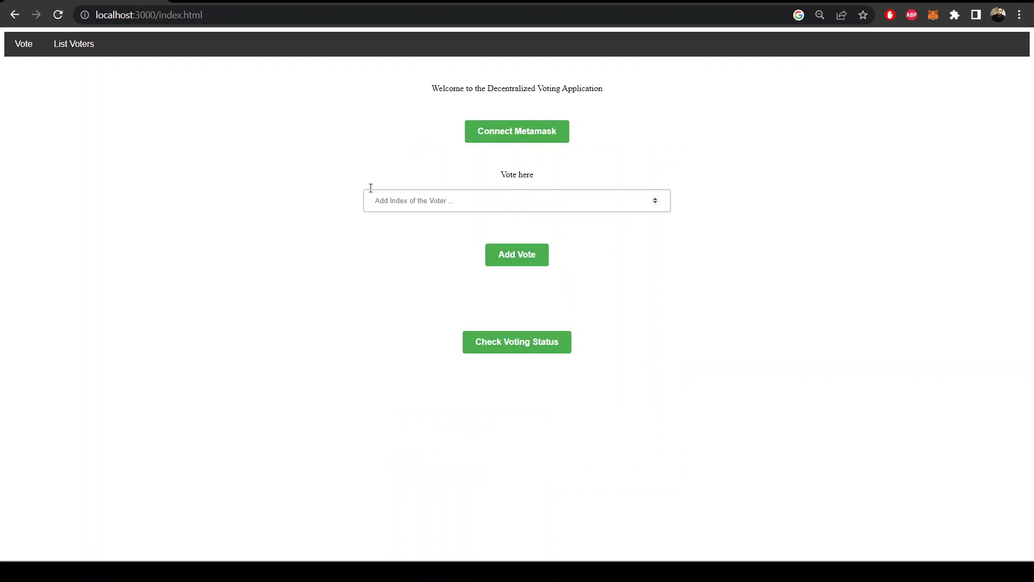
pyautogui.click(74, 43)
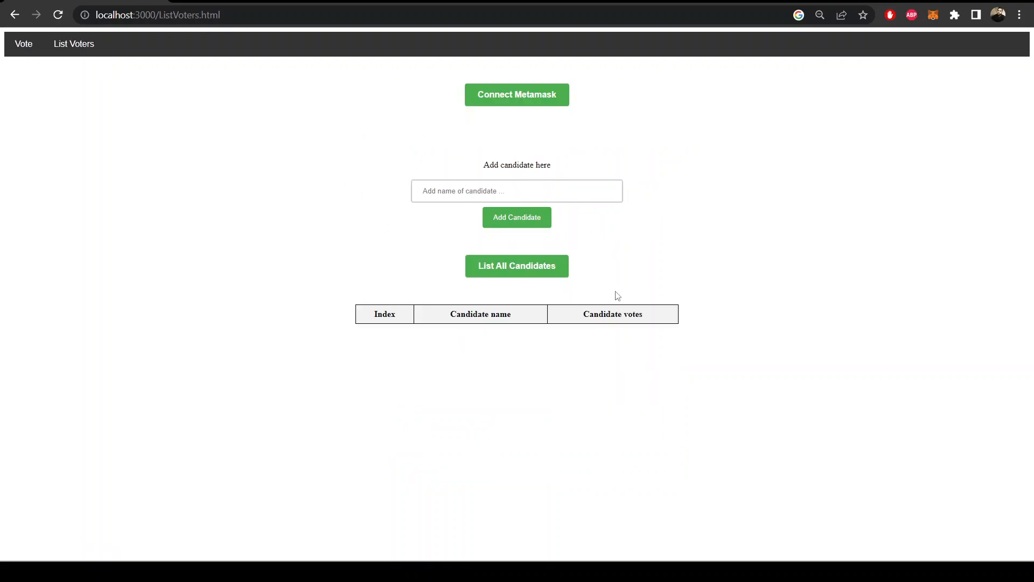